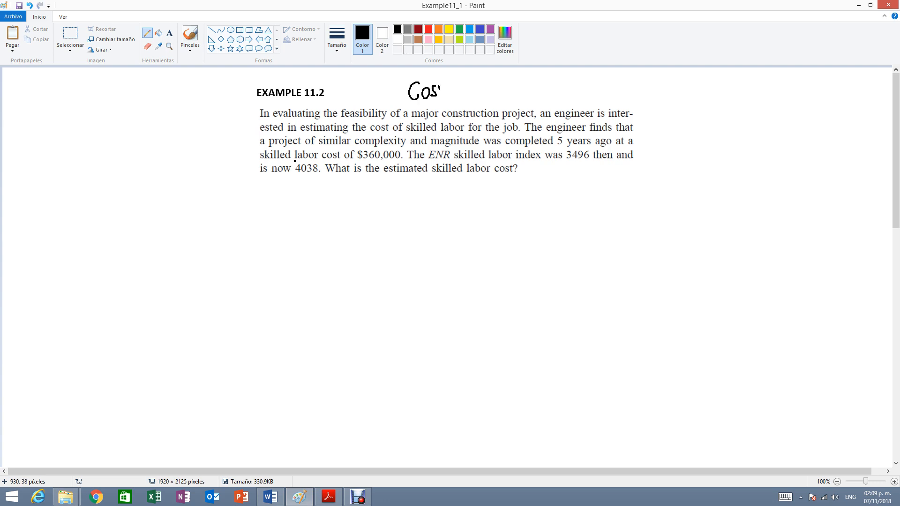
# Handwrite the heading "Cost Index method" beside the EXAMPLE 11.2 title
pyautogui.moveTo(430, 91); pyautogui.dragTo(465, 92)
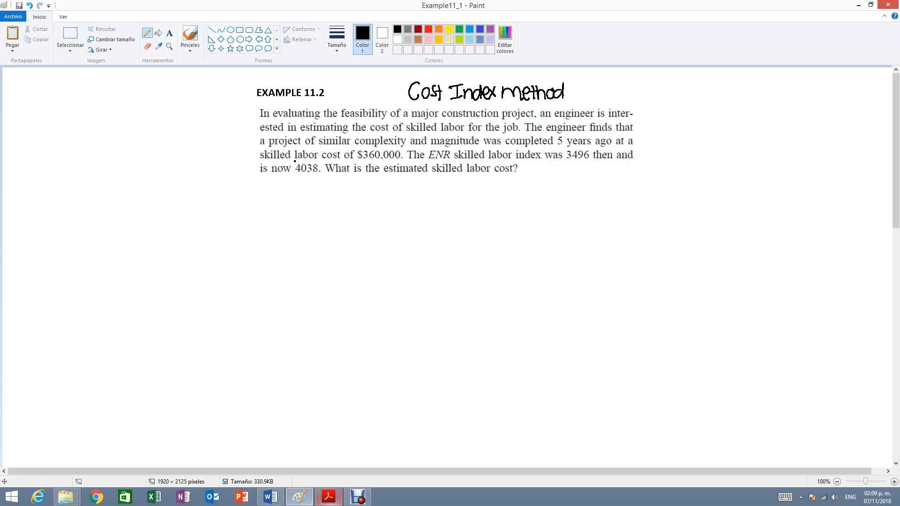
pyautogui.click(327, 497)
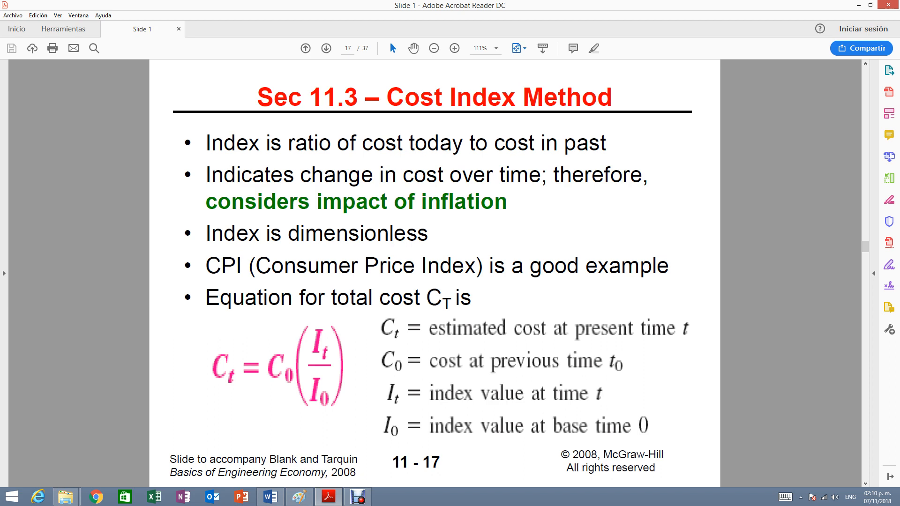
pyautogui.click(297, 497)
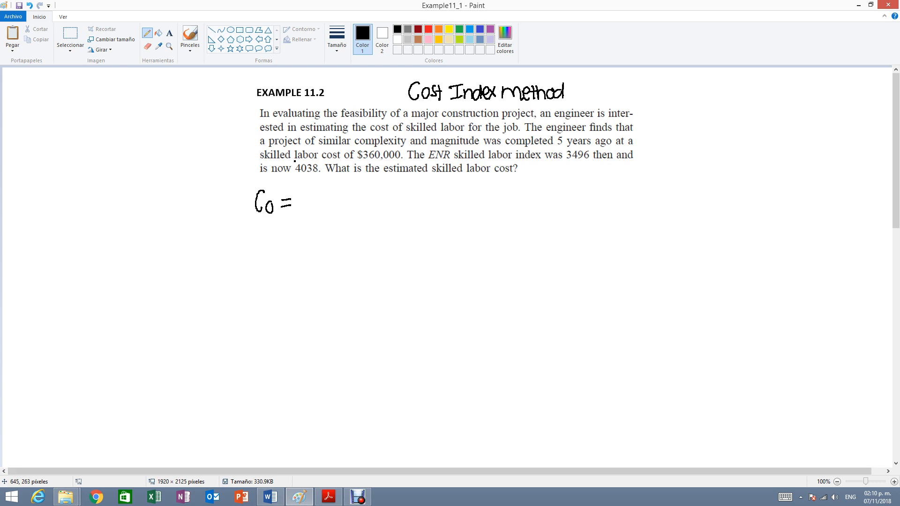
pyautogui.moveTo(445, 114)
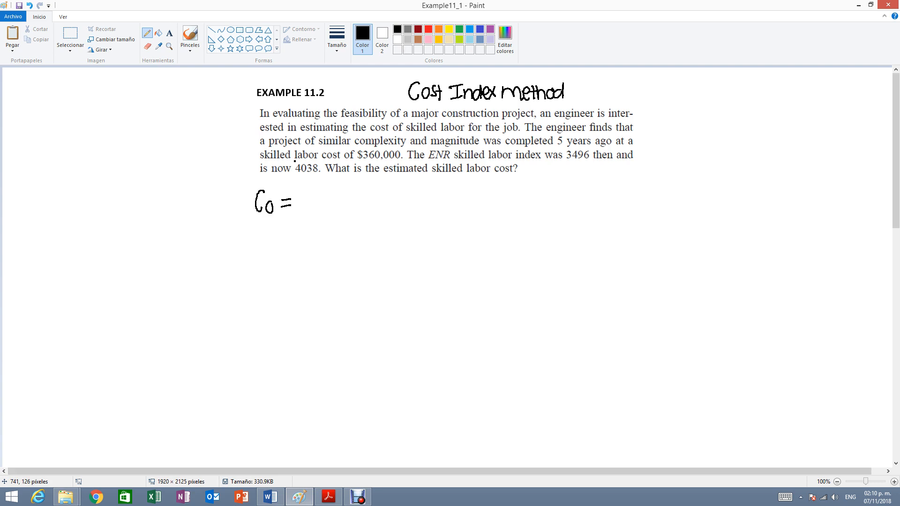
pyautogui.moveTo(360, 199)
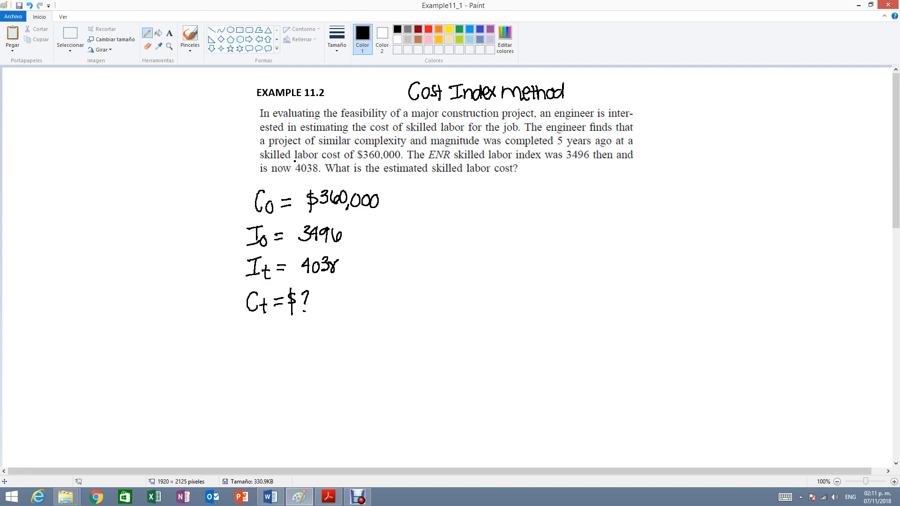
# Switch the pen colour to blue for annotating the listed values
pyautogui.click(362, 33)
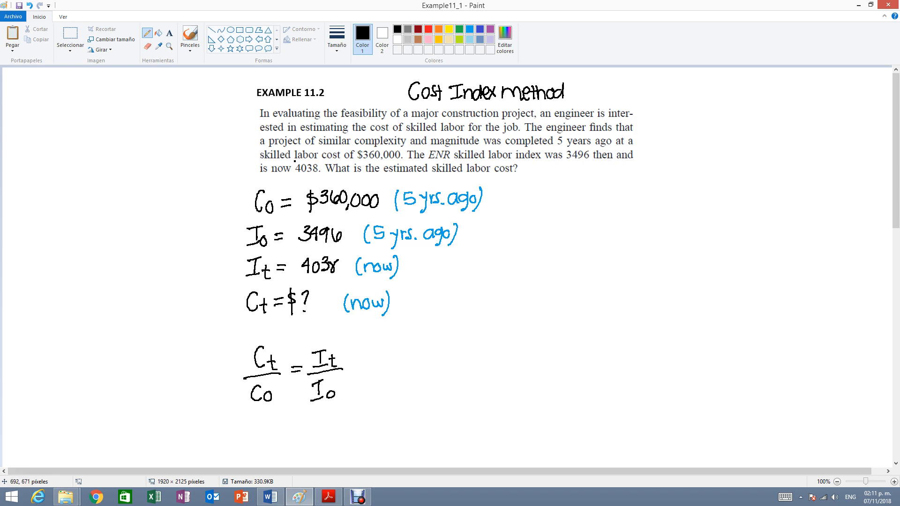
pyautogui.moveTo(315, 299)
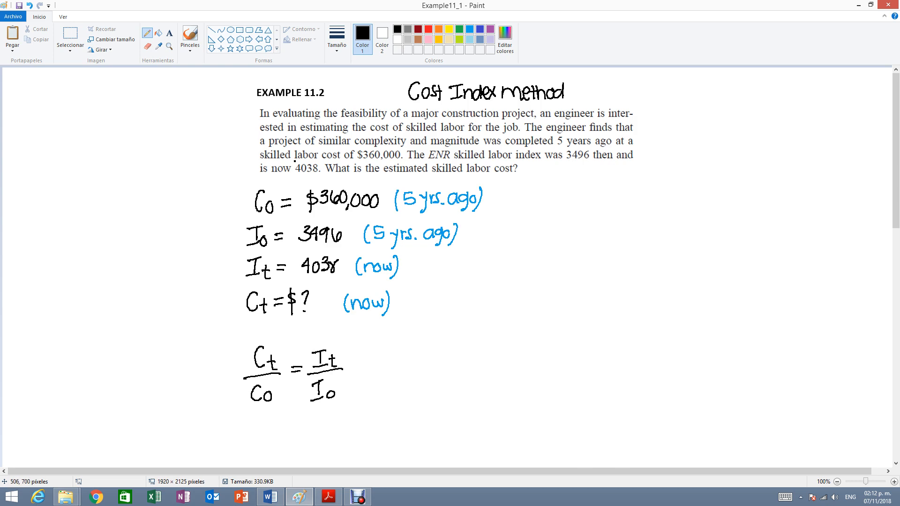
pyautogui.moveTo(360, 440)
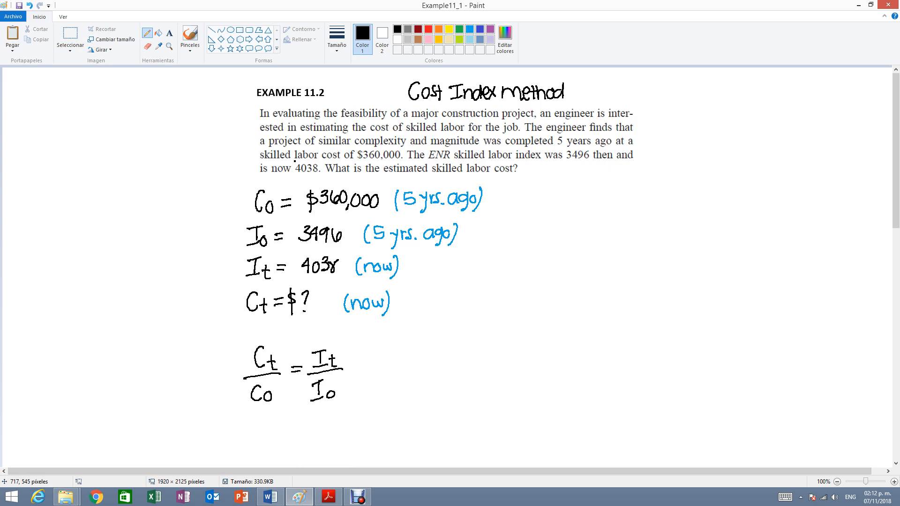
# Scroll down to make room below the ratio Ct/C0 = It/I0
pyautogui.scroll(-3)
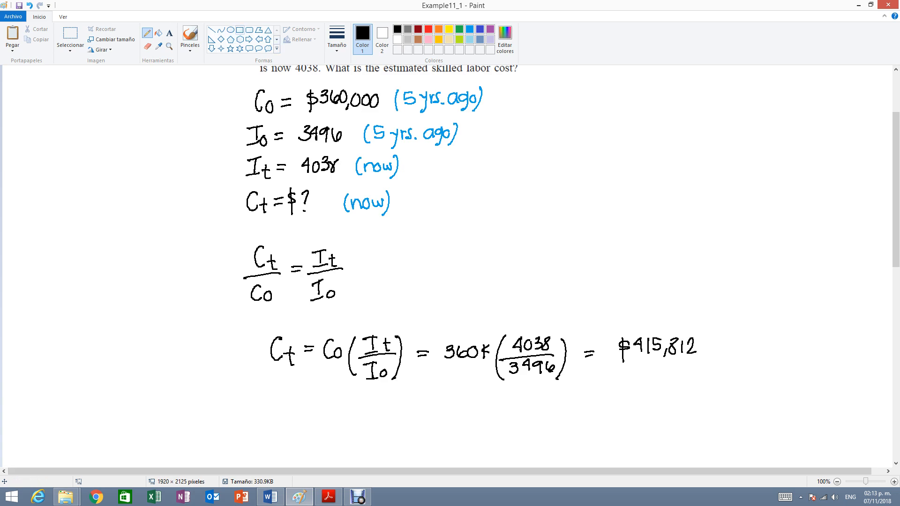
# Choose the yellow rectangle shape to box the $415,812 answer
pyautogui.click(449, 29)
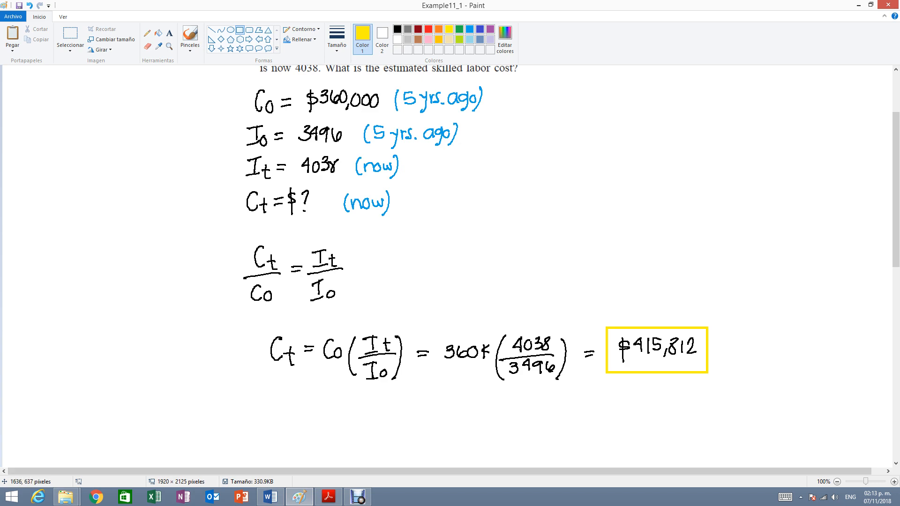
pyautogui.scroll(3)
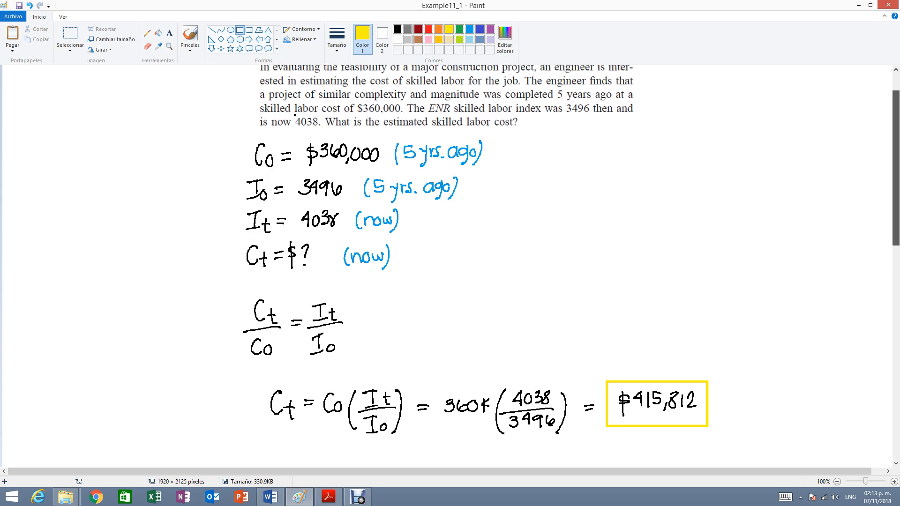
pyautogui.scroll(3)
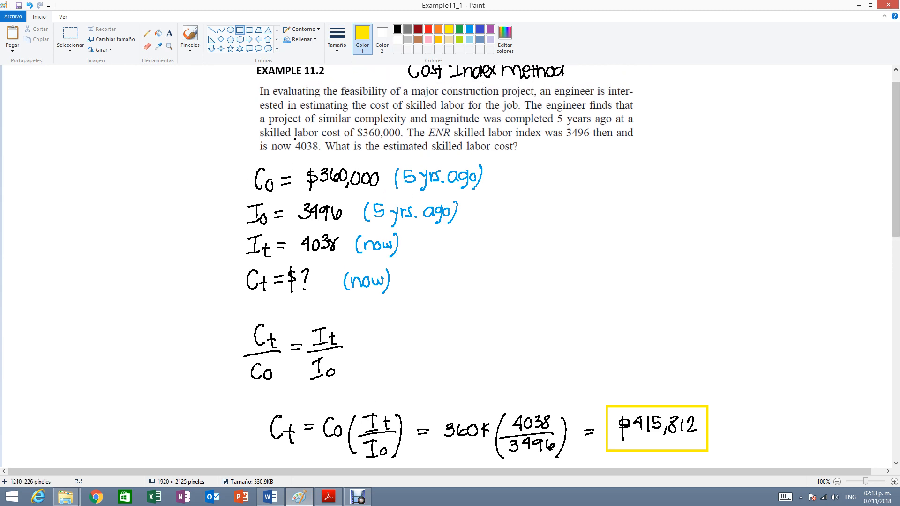
pyautogui.moveTo(313, 222)
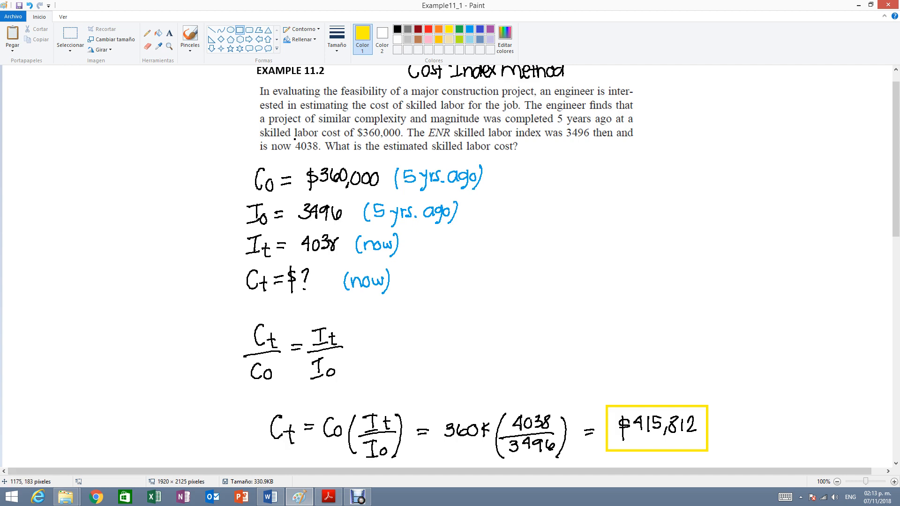
pyautogui.moveTo(531, 222)
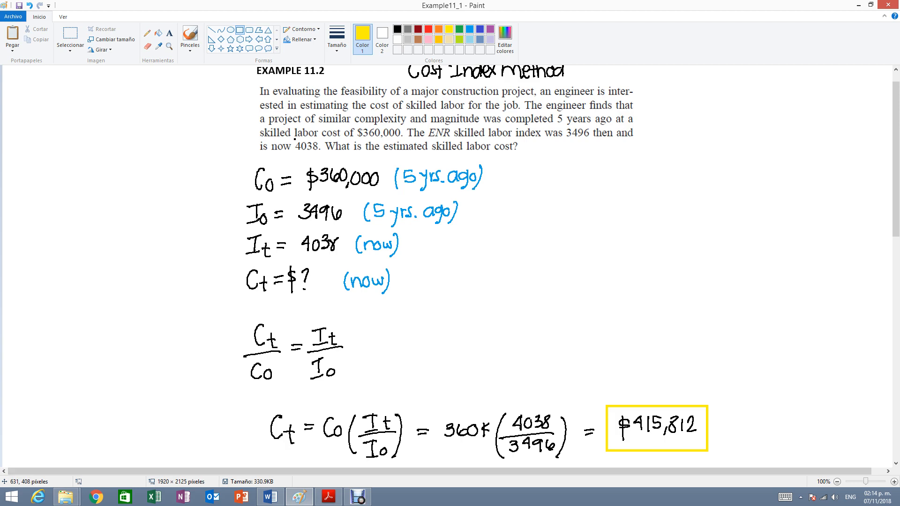
# Review slide 11-21 with Table 11.3 index values in Acrobat Reader, then return to Paint
pyautogui.click(328, 497)
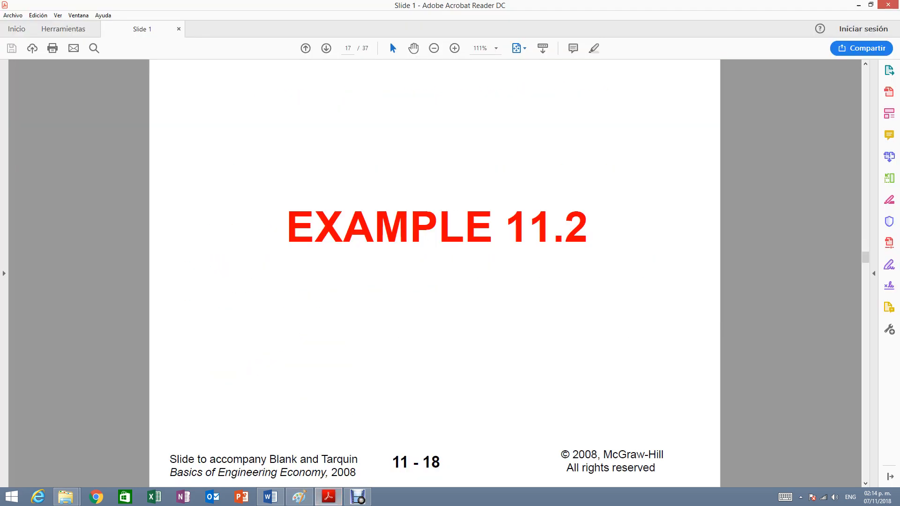
pyautogui.click(326, 47)
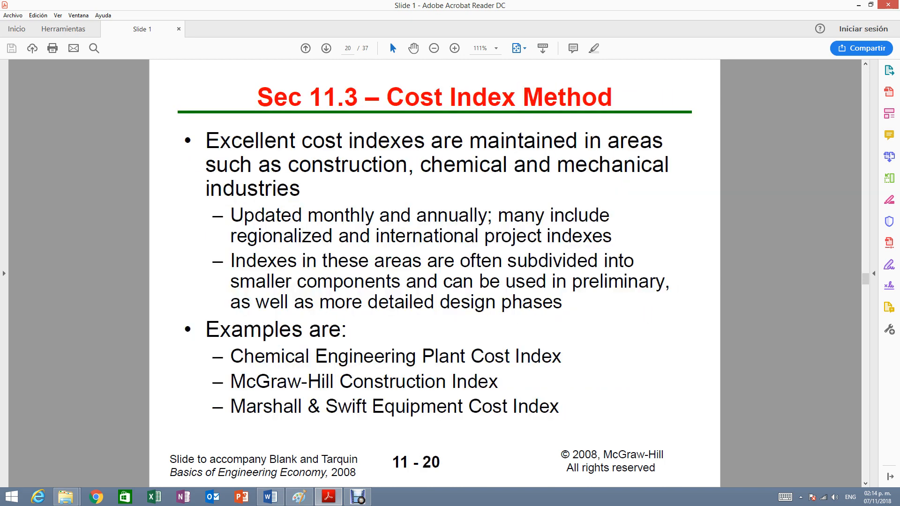
pyautogui.click(327, 48)
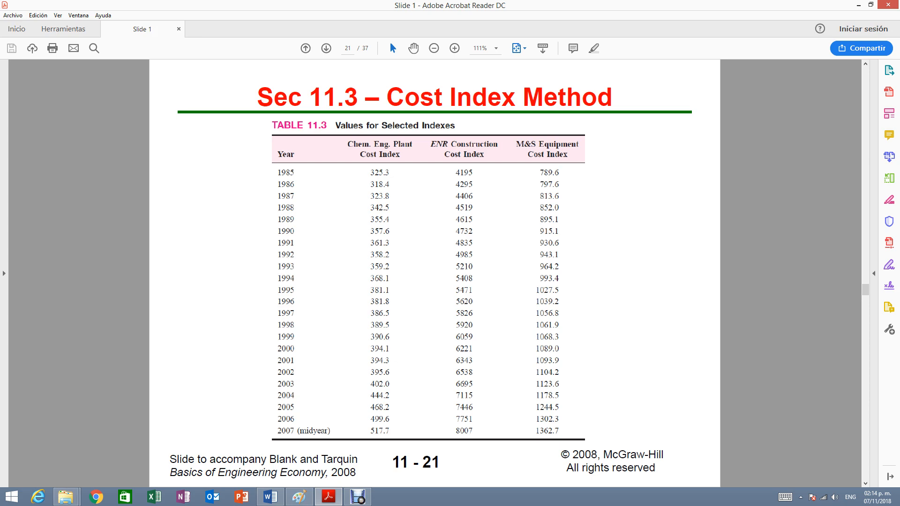
pyautogui.click(298, 498)
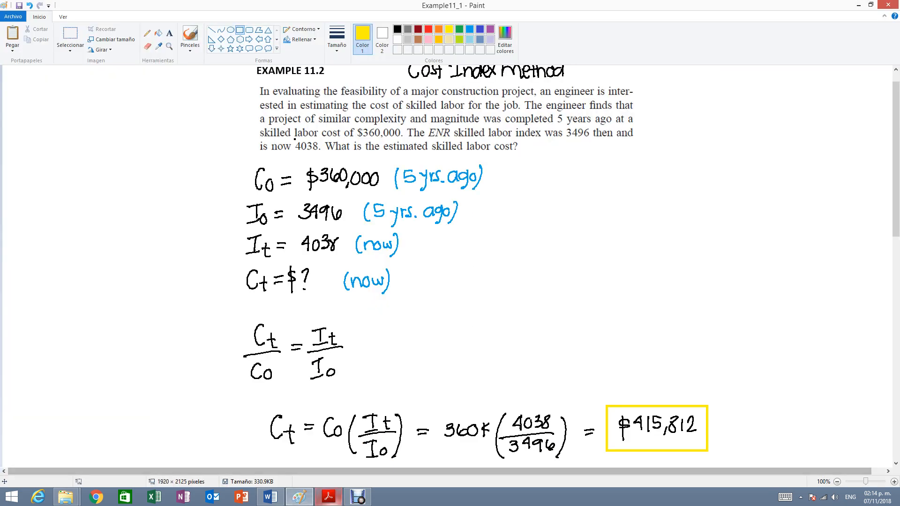
pyautogui.click(329, 497)
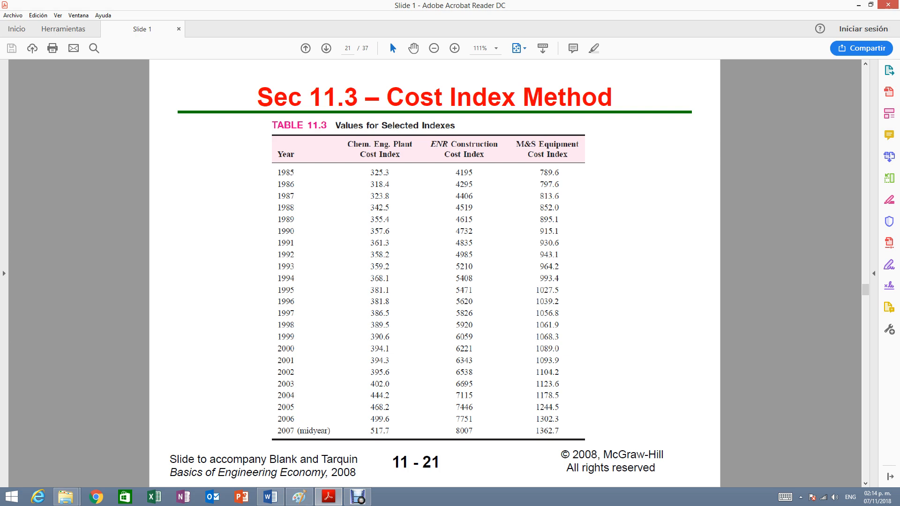
pyautogui.click(306, 48)
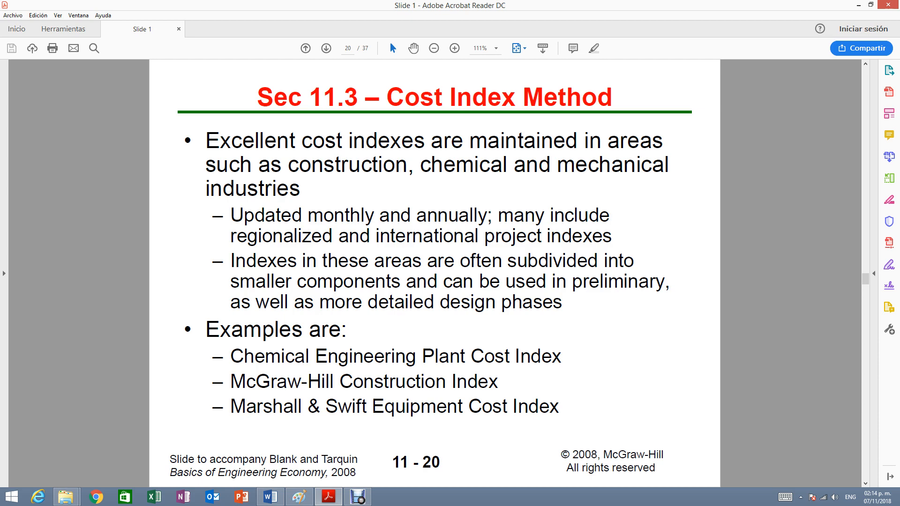
pyautogui.click(327, 48)
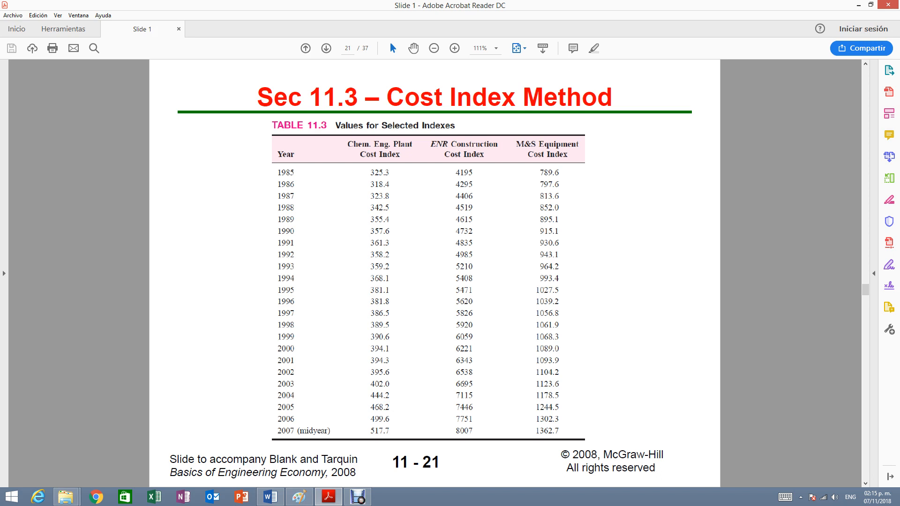
pyautogui.doubleClick(285, 254)
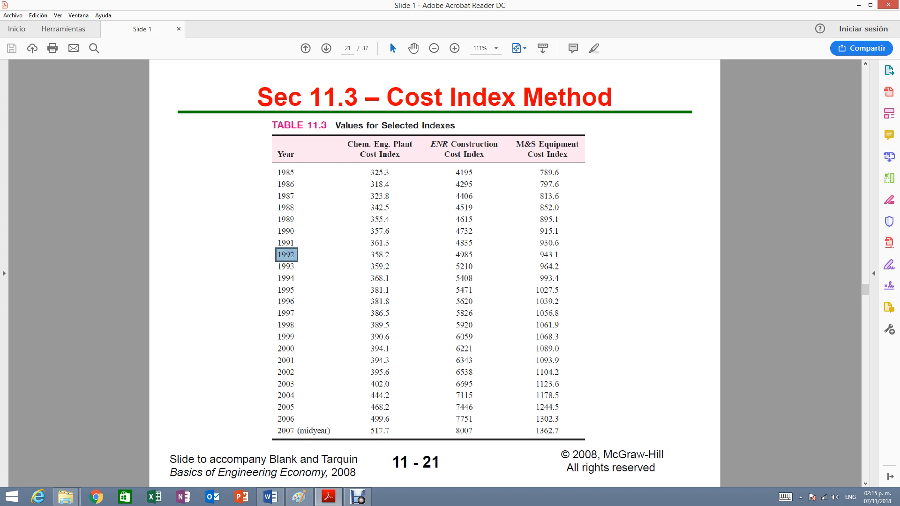